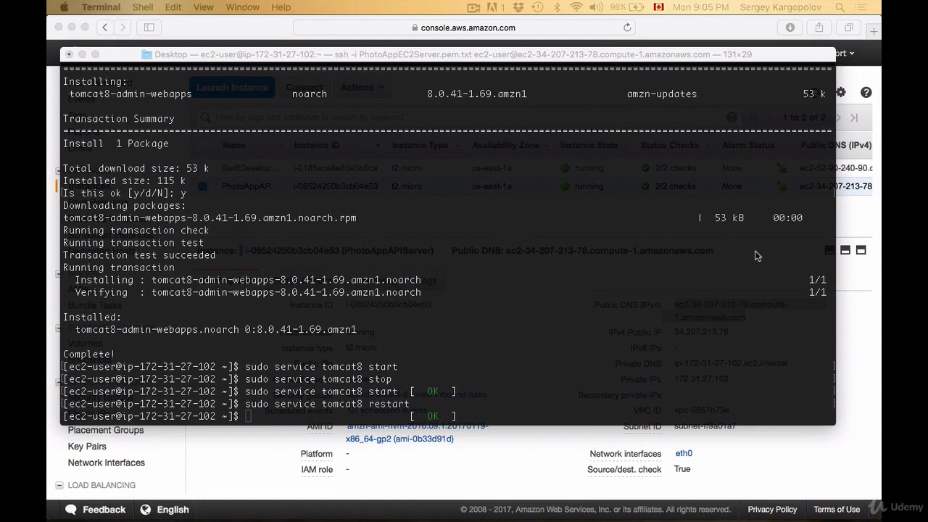
mouse_move(793, 280)
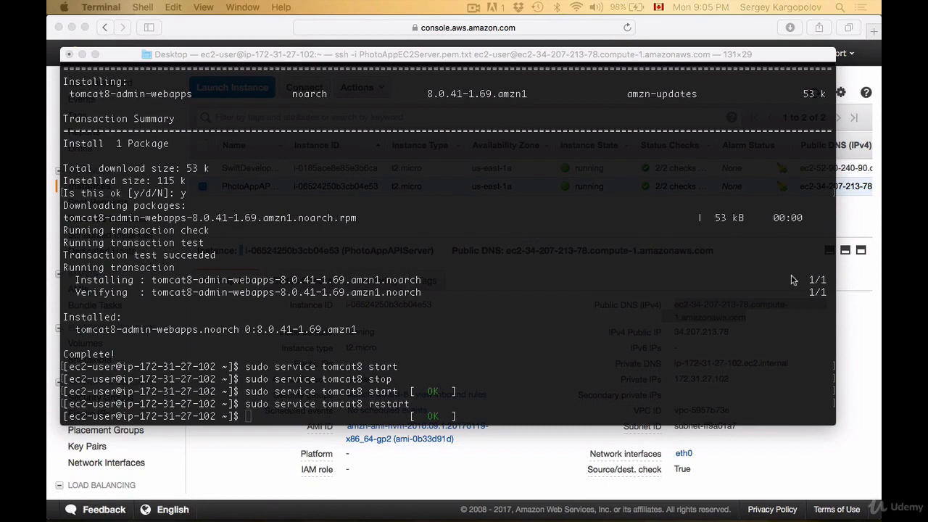
mouse_move(805, 290)
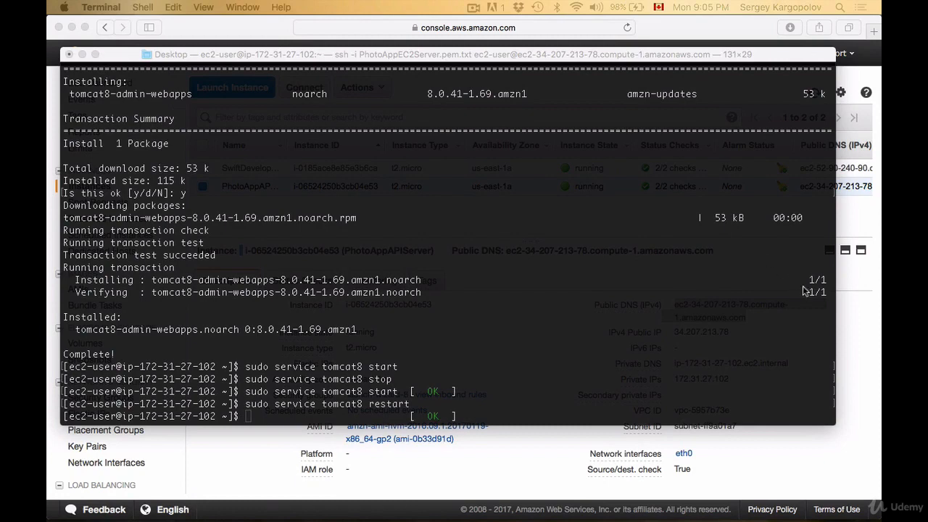
mouse_move(766, 306)
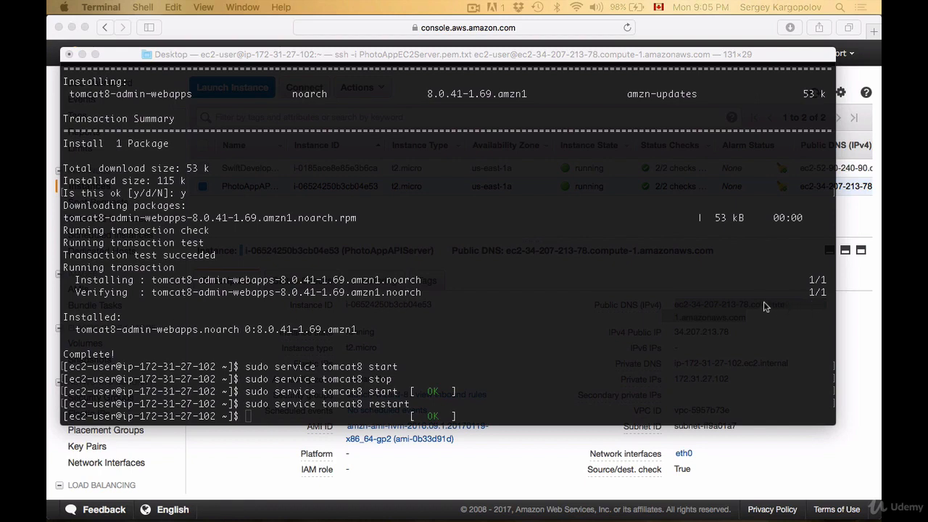
mouse_move(734, 322)
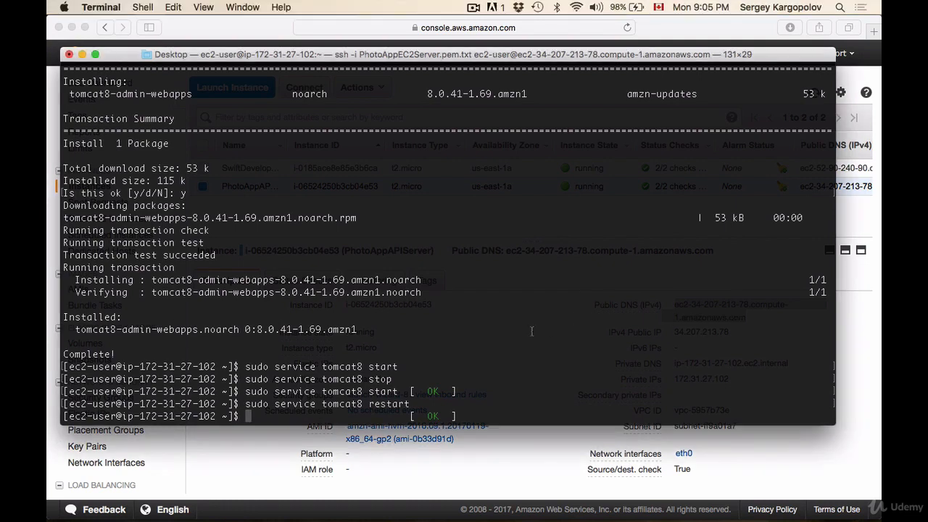
Step: Look up Tomcat 8's install locations with whereis tomcat8
type("were")
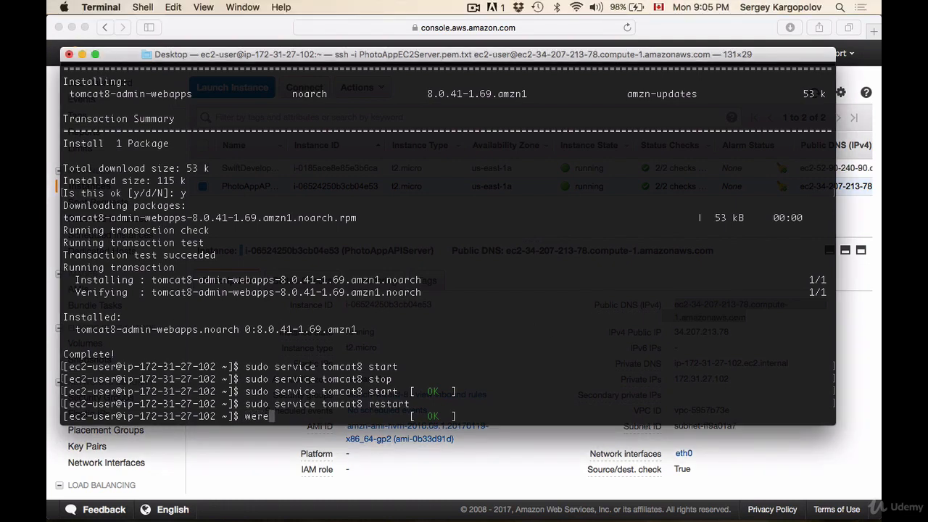
type("is")
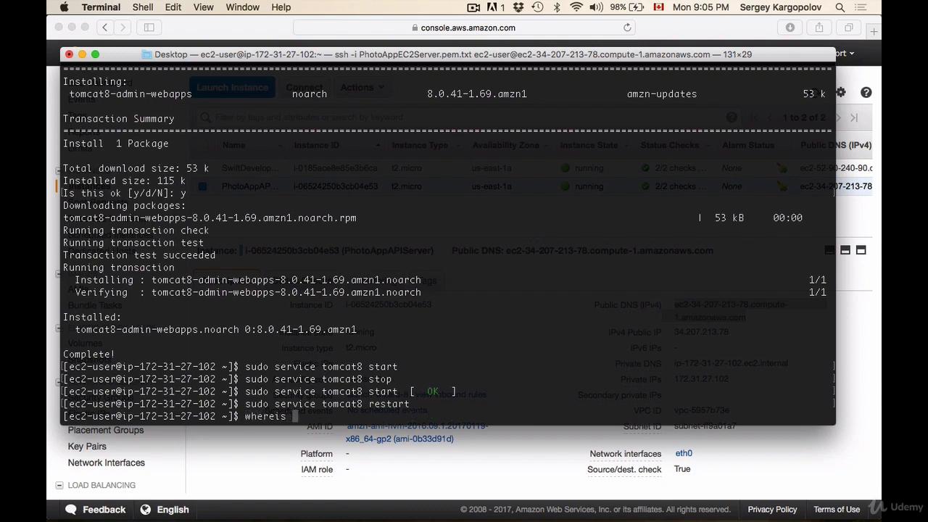
type("tomcat8")
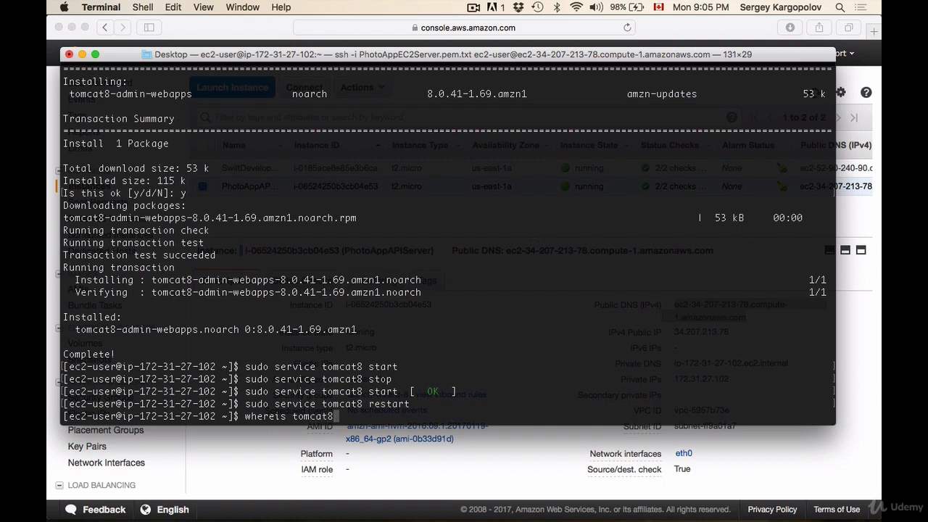
key("Return")
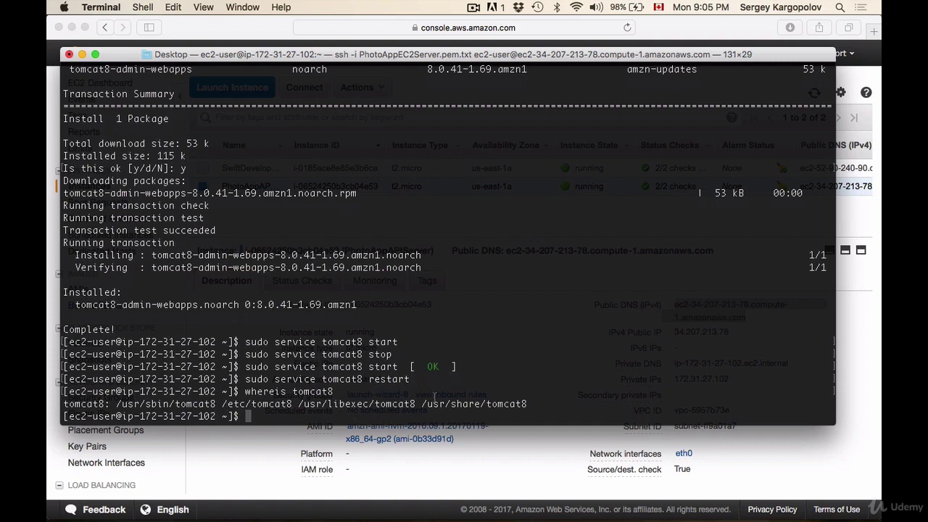
Step: Copy the /usr/share/tomcat8 path and change into that directory
double_click(460, 404)
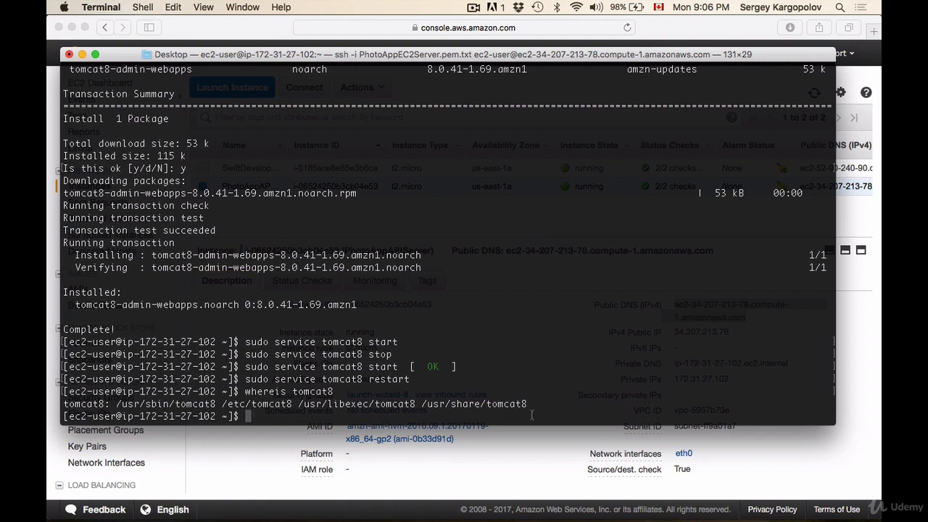
type("cd /usr/share/tomcat8")
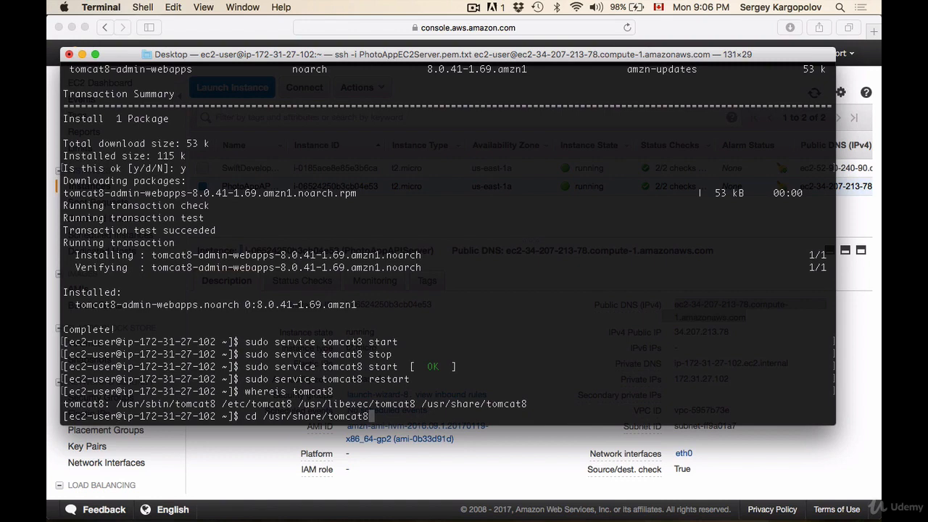
key("Return")
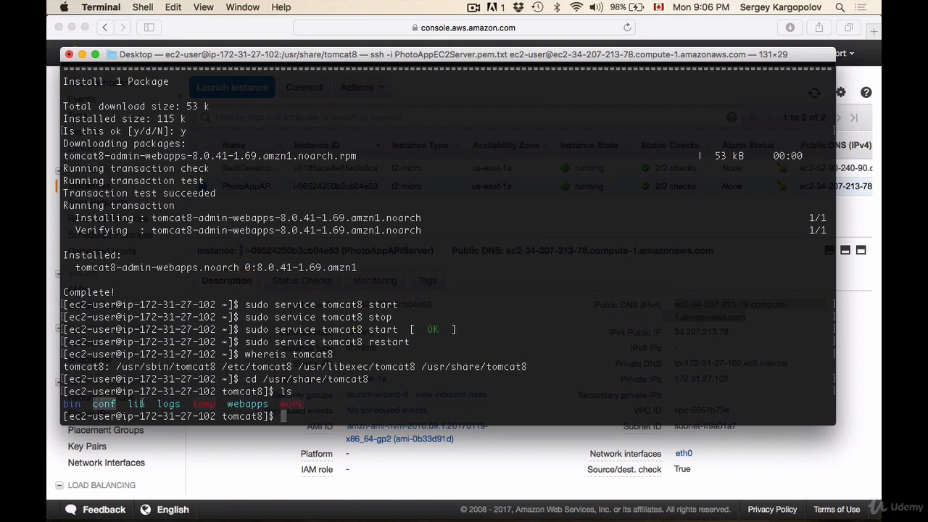
type("cd")
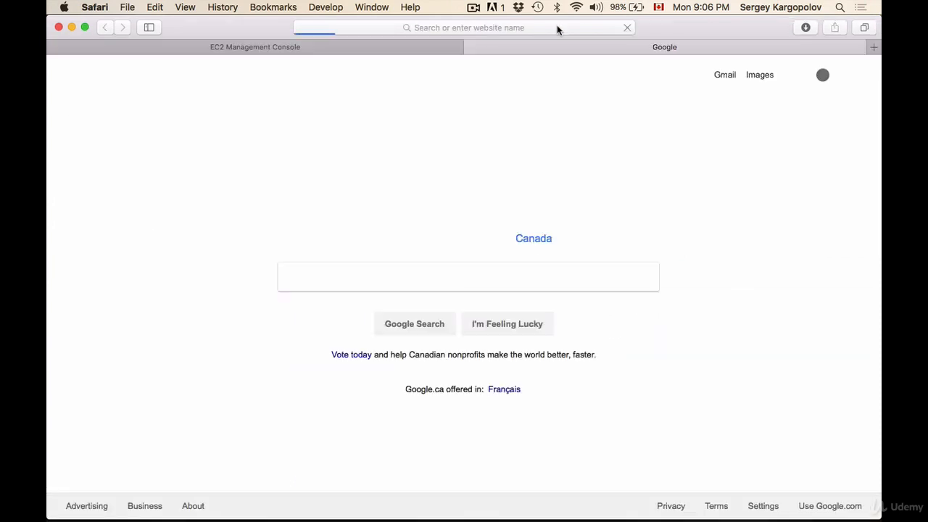
Step: Load ec2-34-207-213-78.compute-1.amazonaws.com:8080/manager, cancel the login, and select the conf/tomcat-users.xml path
type("ec2-34-207-213-78.compute-1.amazonaws.com")
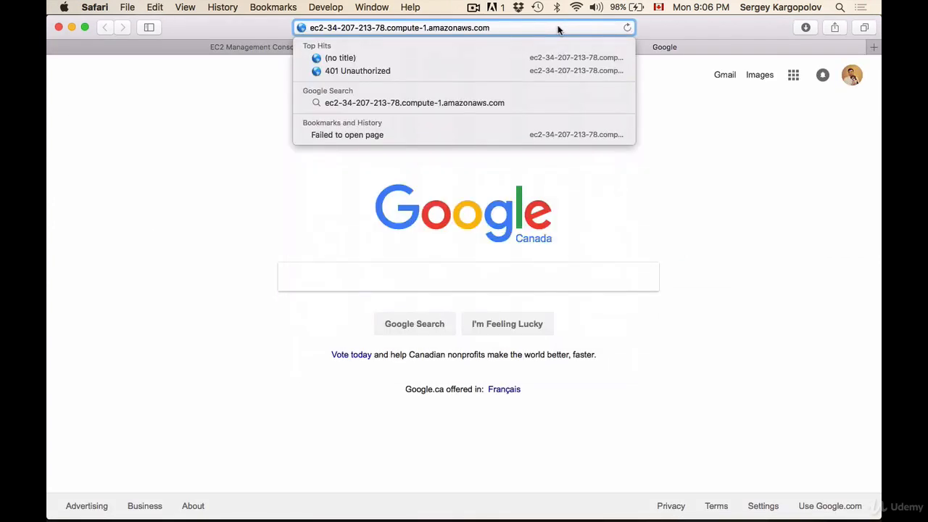
type(":8080/")
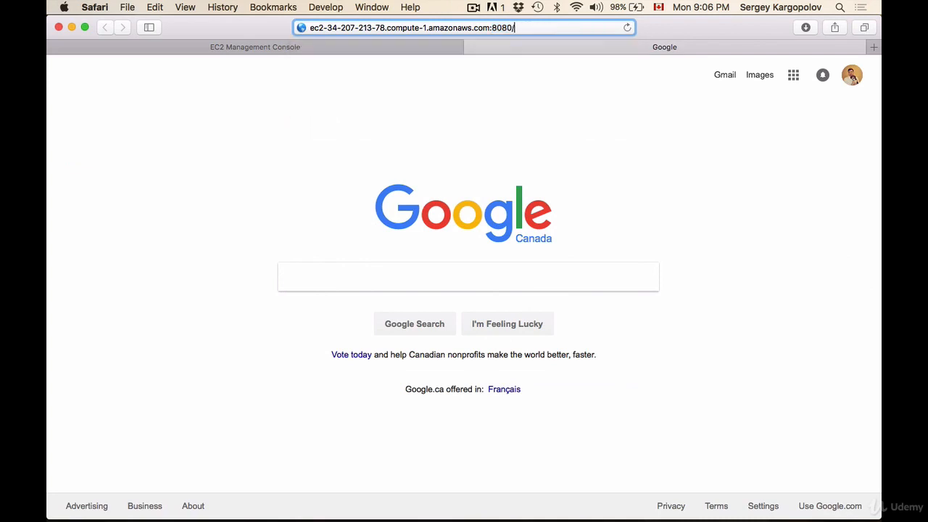
type("manag")
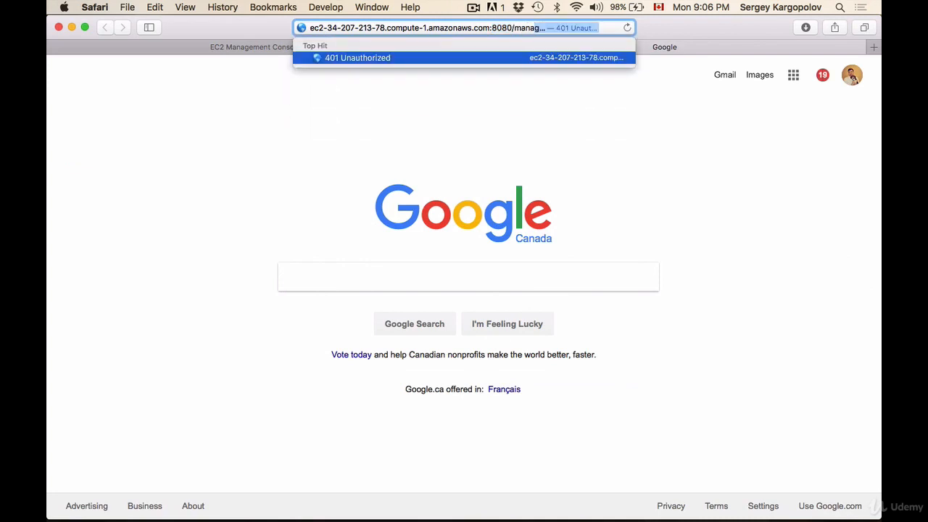
left_click(354, 58)
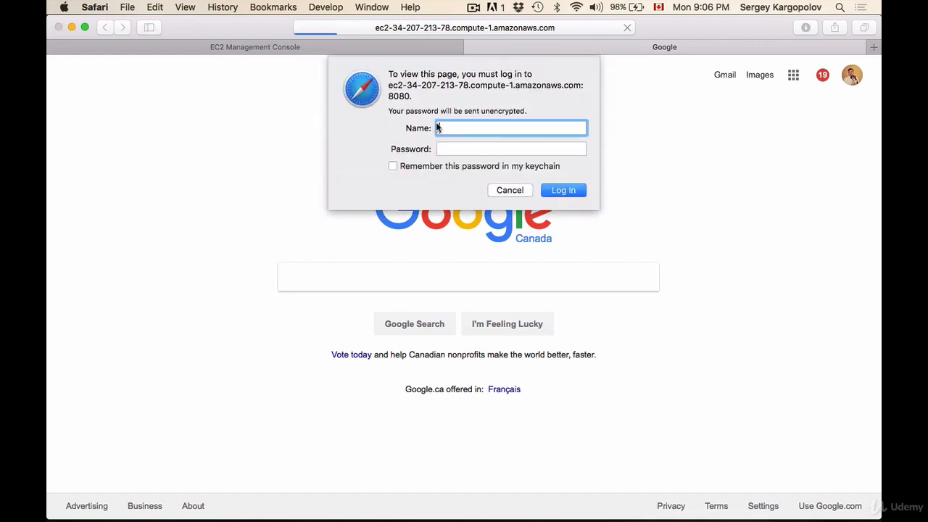
left_click(510, 190)
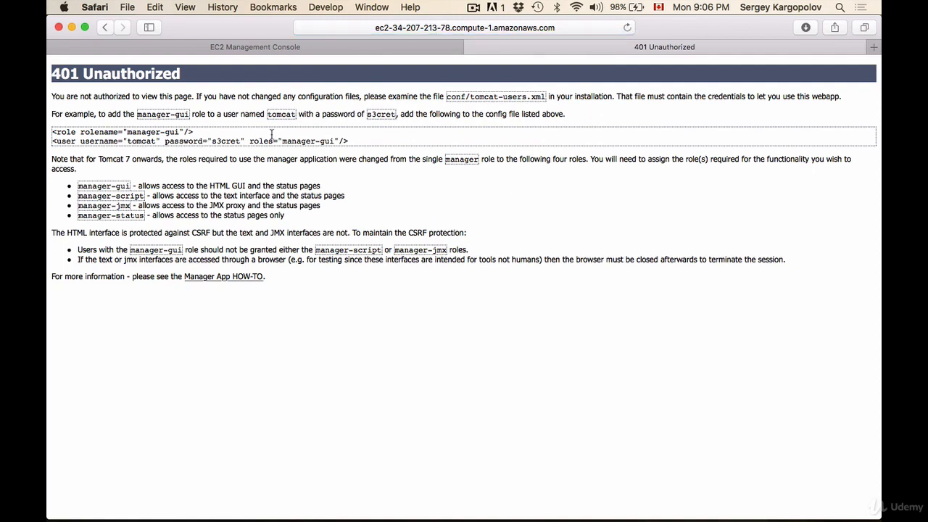
mouse_move(254, 259)
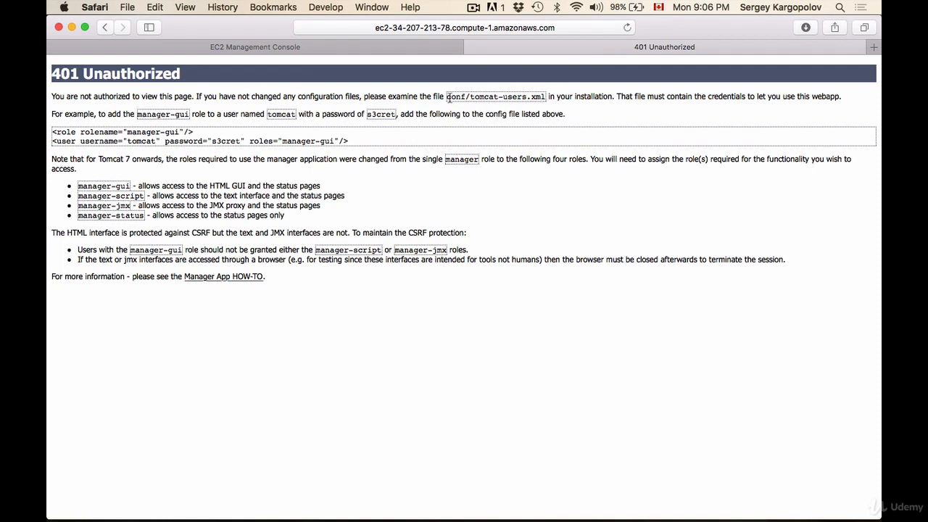
double_click(497, 96)
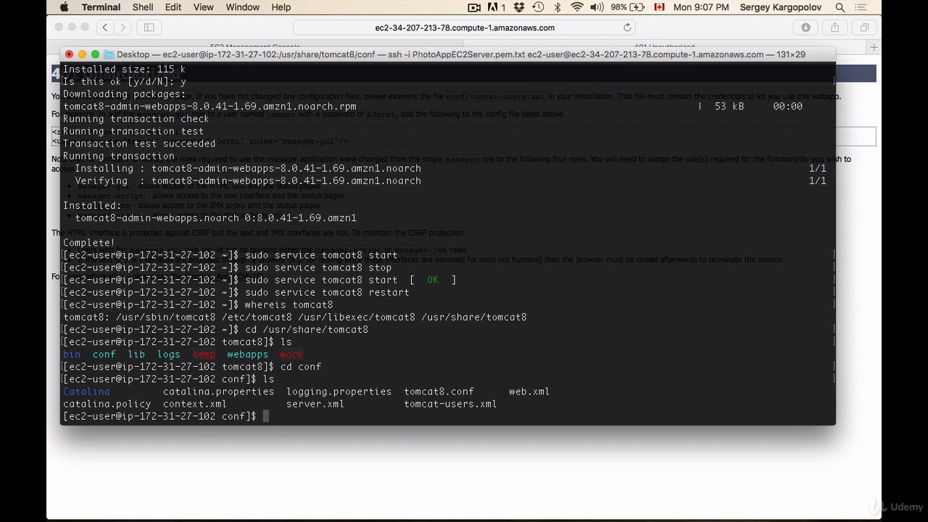
Step: Open tomcat-users.xml with sudo vi and scroll to the commented sample users
type("sudo vi")
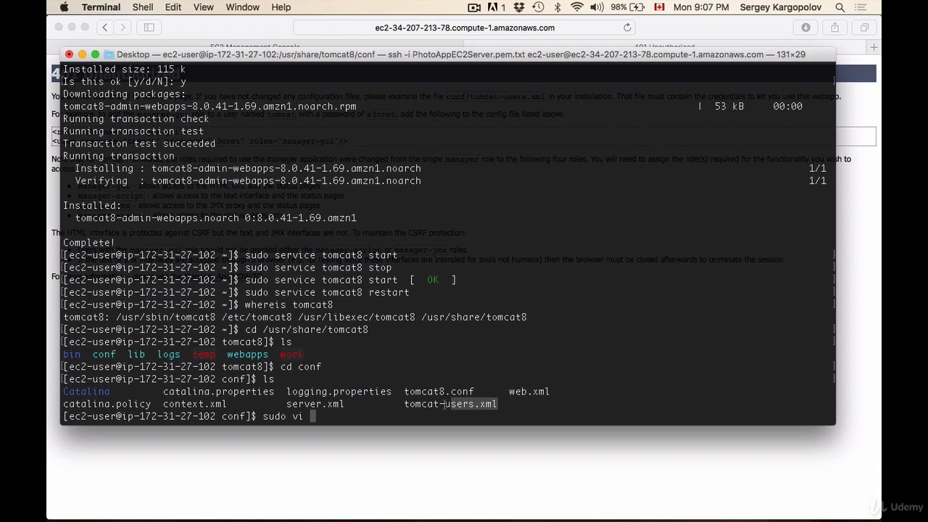
type("tomcat-users.xml")
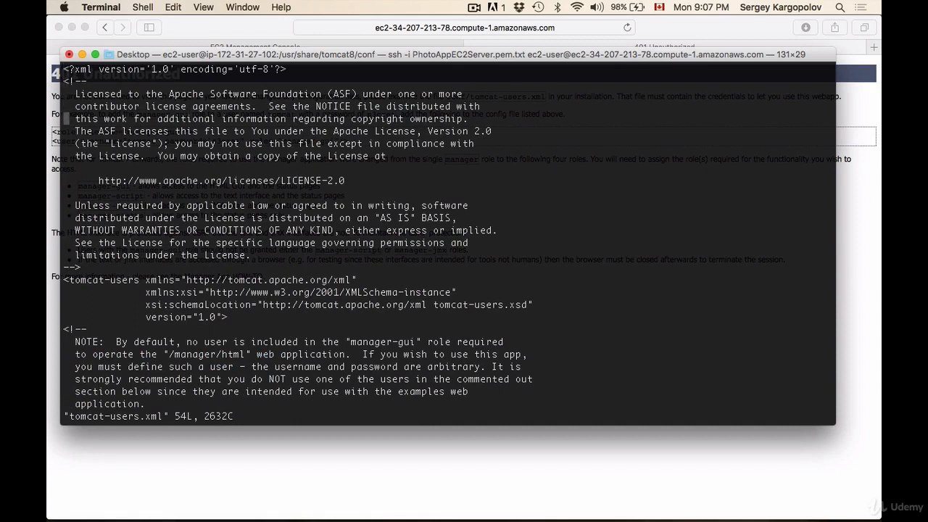
scroll("down", 3)
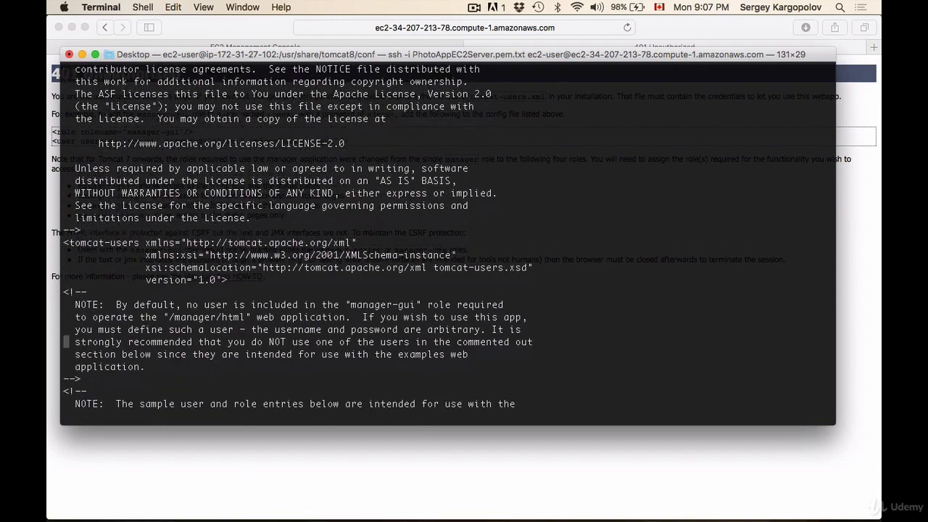
scroll("down", 3)
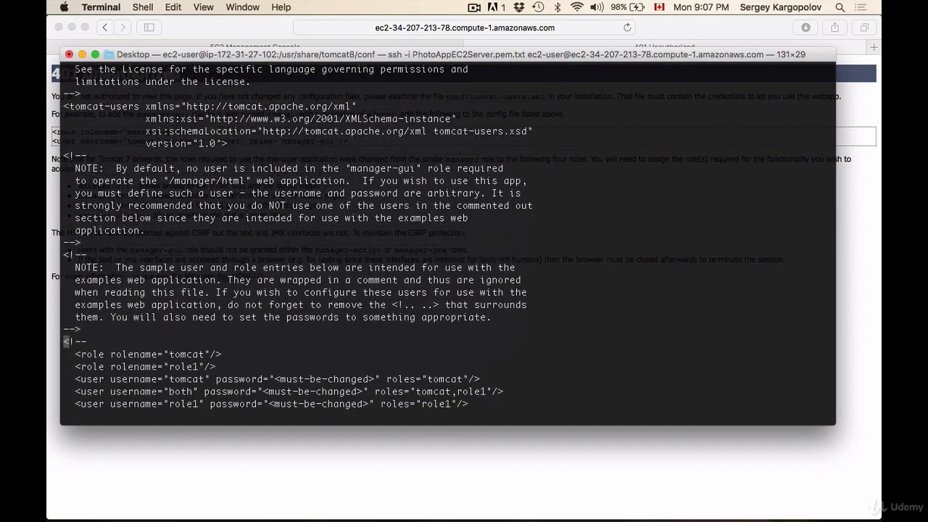
scroll("down", 3)
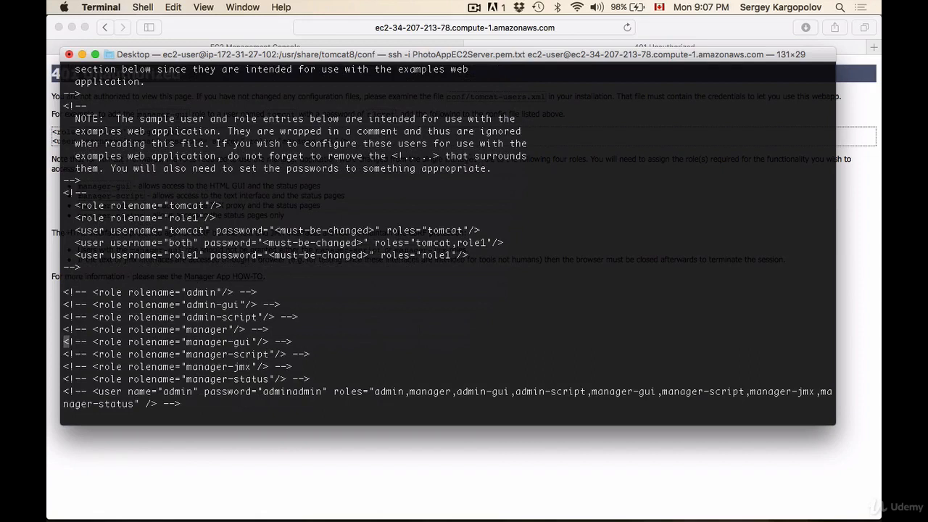
scroll("down", 3)
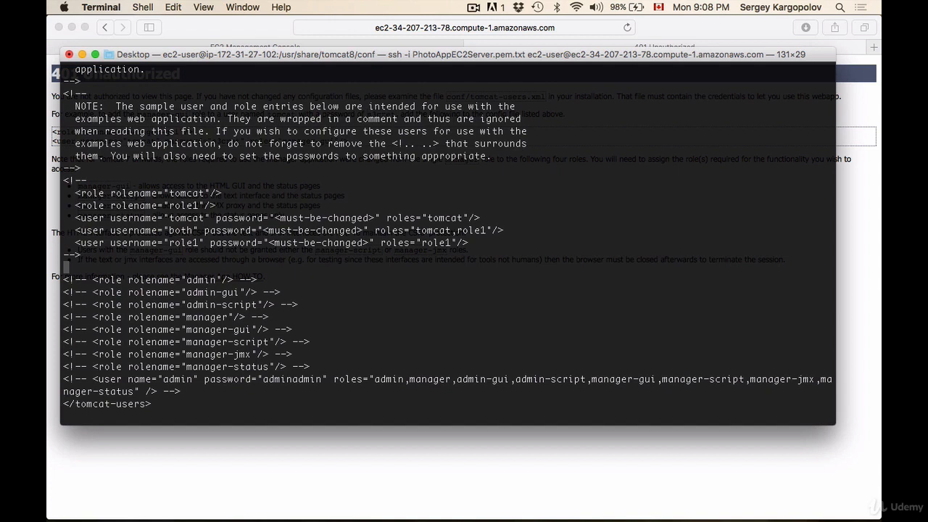
Step: Enter insert mode below the example users and add <role rolename="tomcat"/>
key("i")
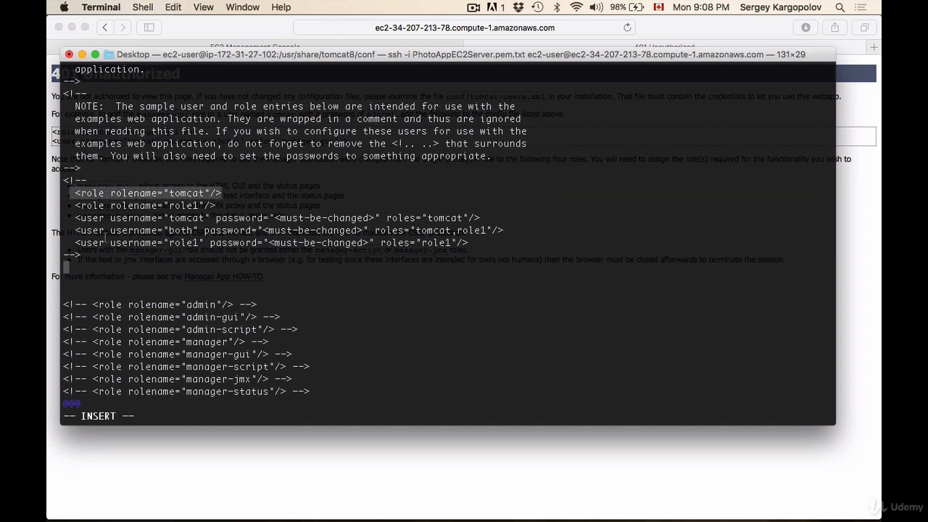
type("<role rolename=\"tomcat\"/>")
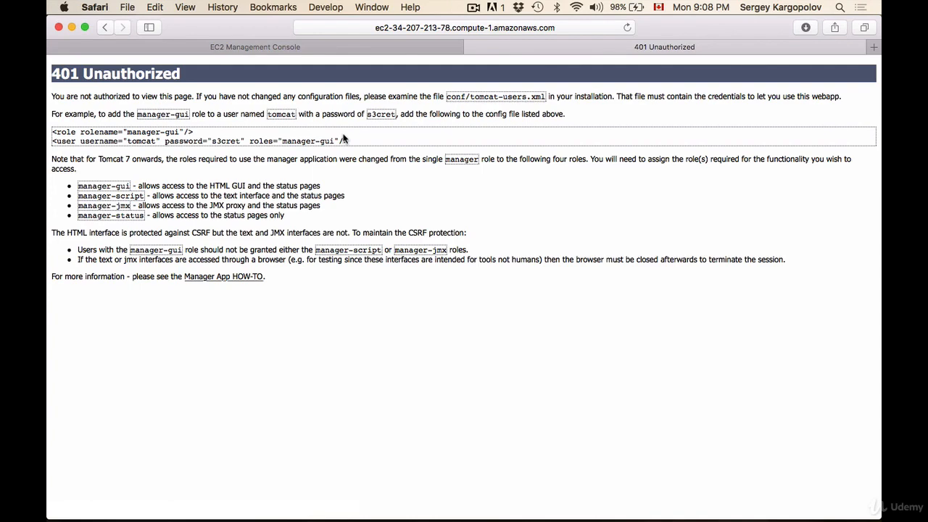
Step: Select the example manager-gui role and user lines on the 401 page
triple_click(200, 141)
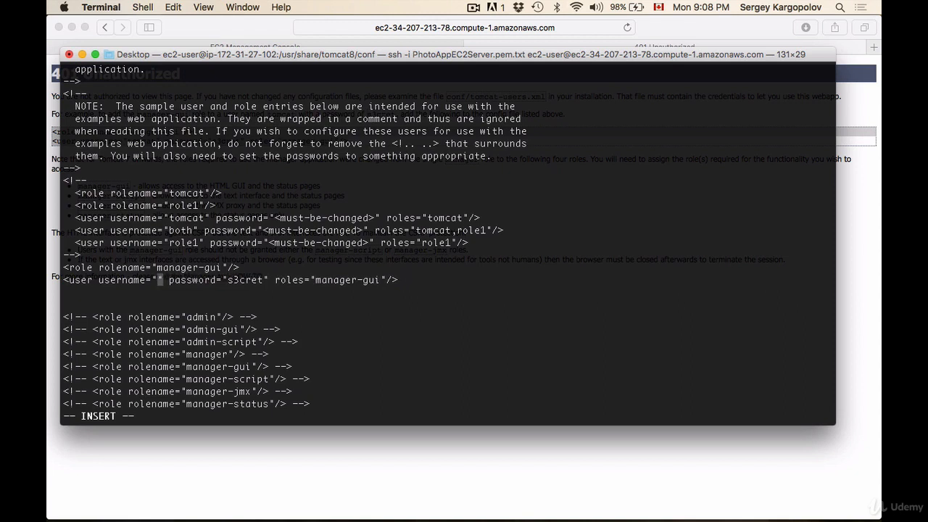
type("anager")
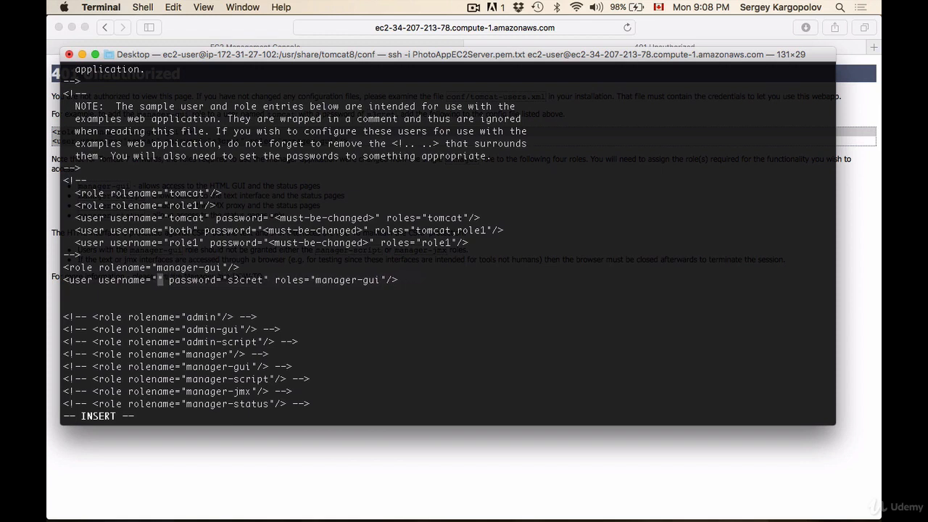
type("manager")
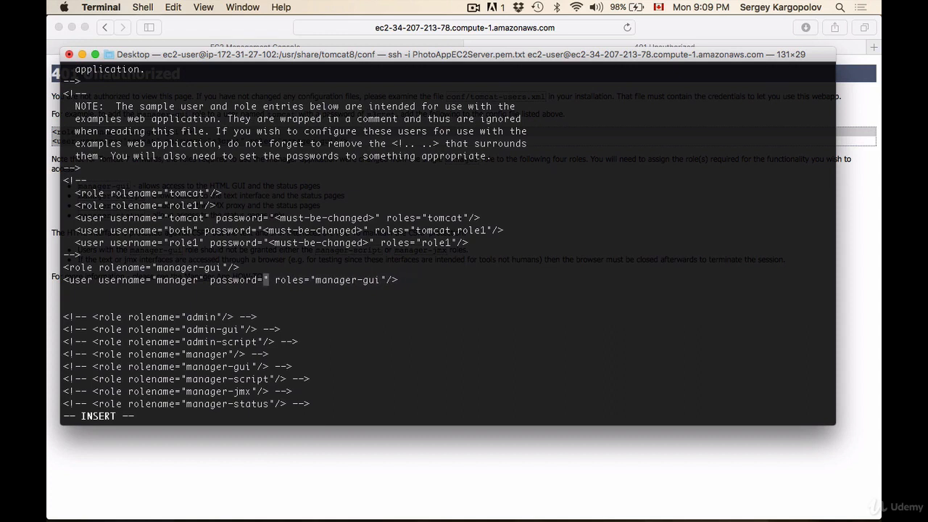
type("manager-")
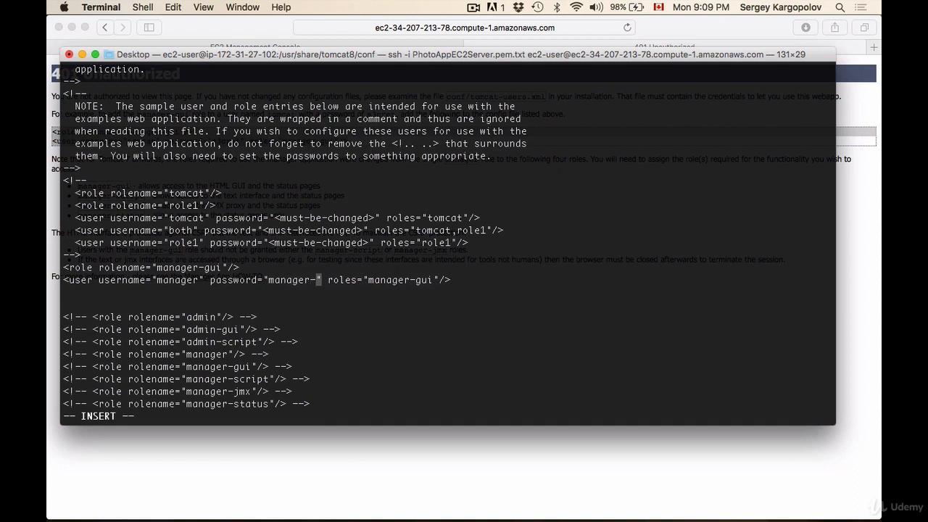
type("password")
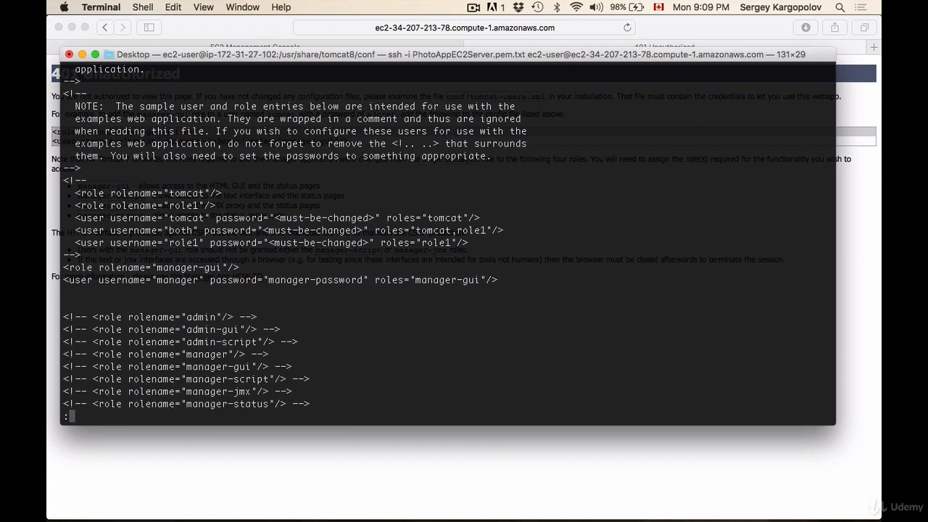
type("wq")
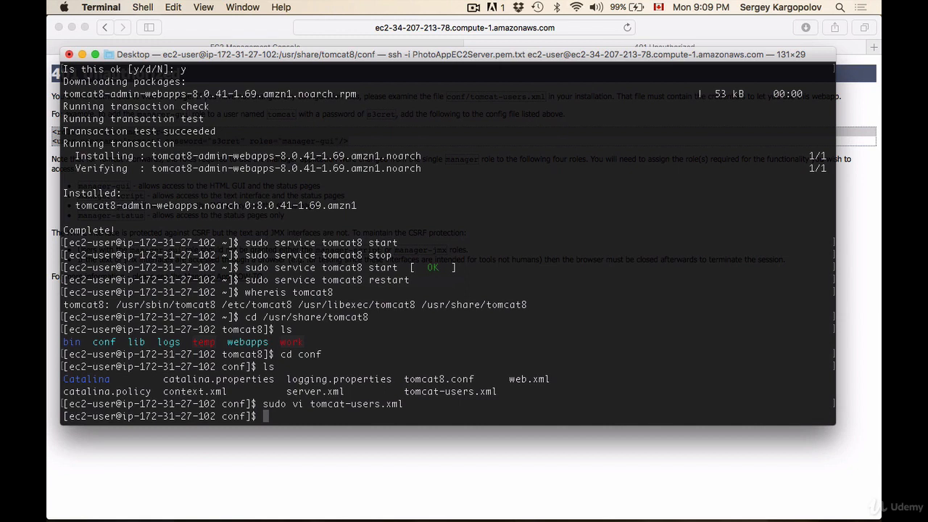
type("sudo vi tomcat-users.xml")
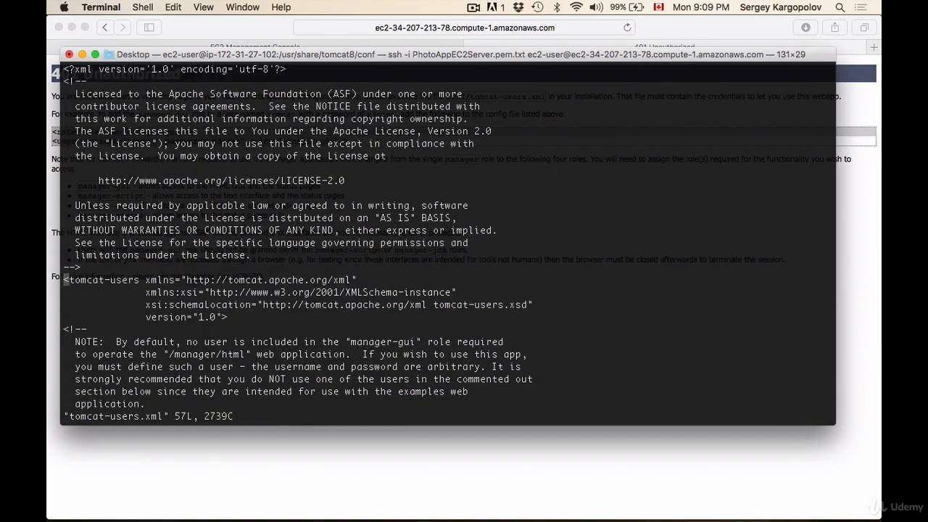
scroll("down", 3)
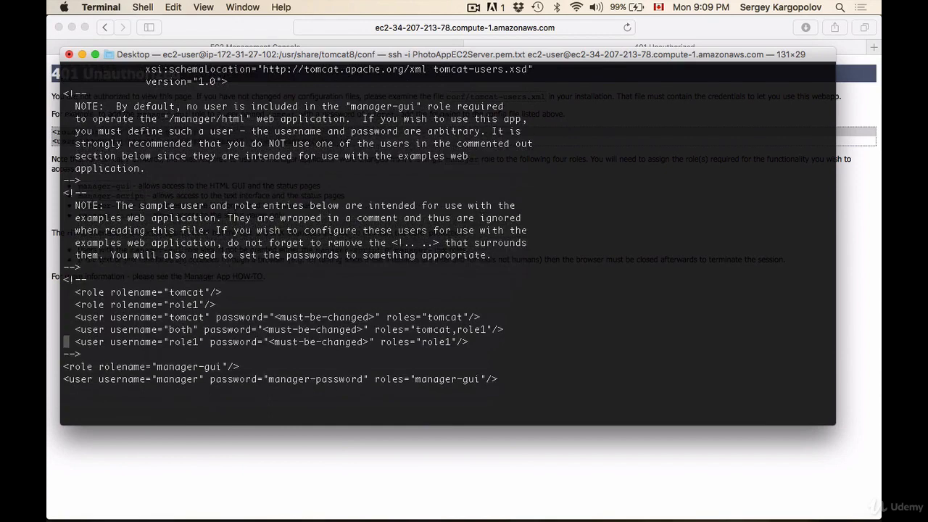
scroll("down", 3)
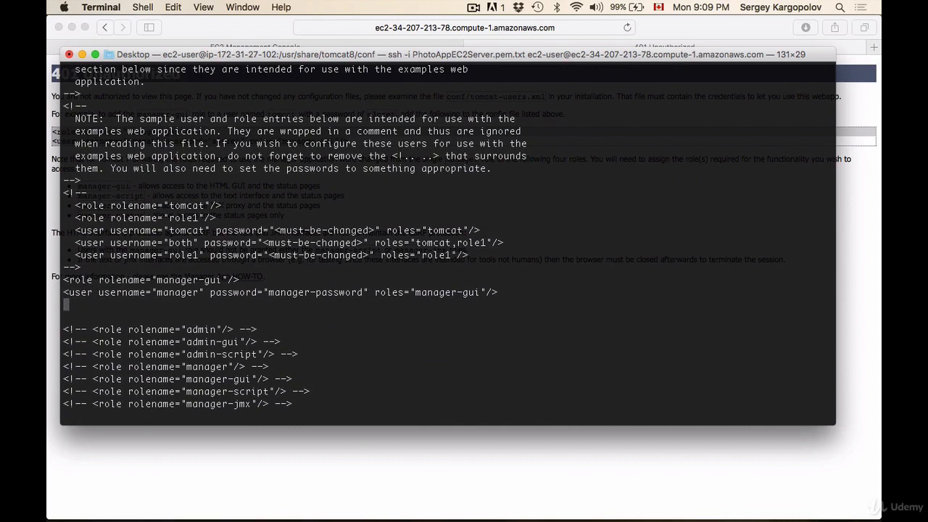
type(":q!")
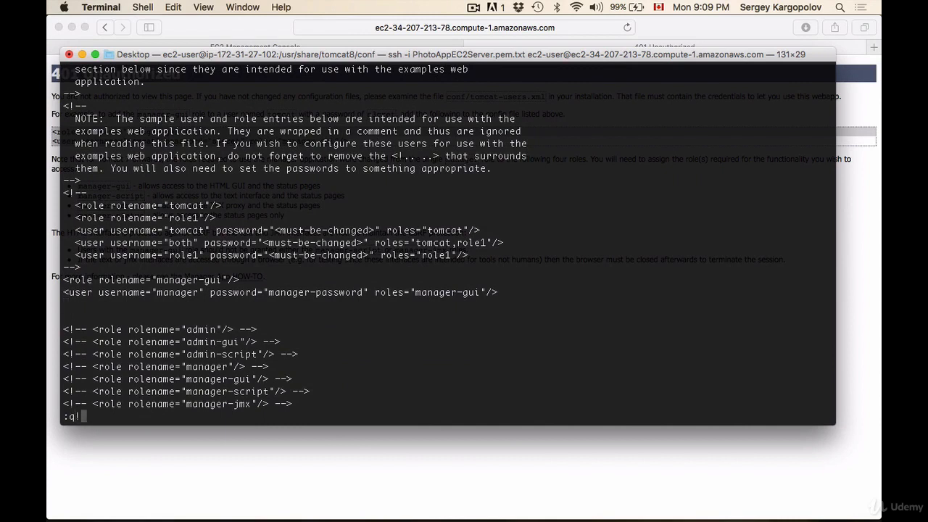
key("Return")
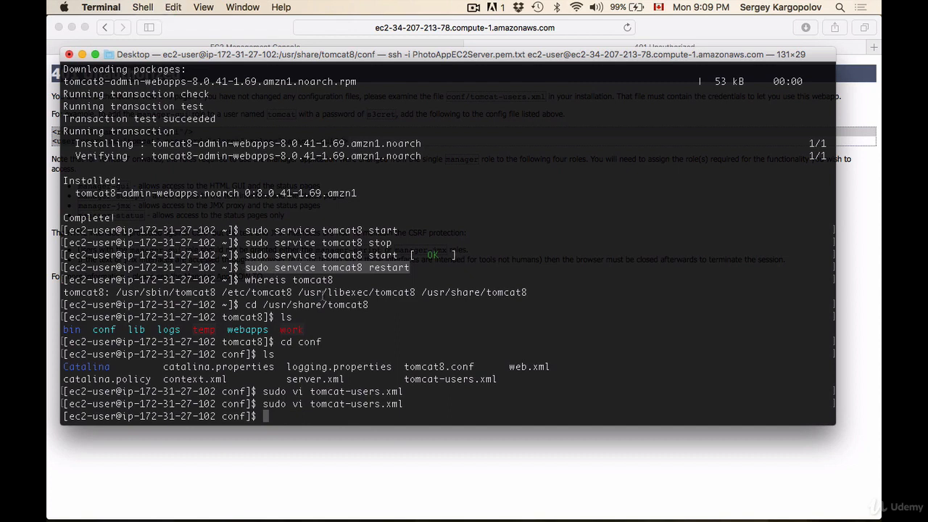
Step: Run sudo service tomcat8 restart
type("sudo service tomcat8 restart")
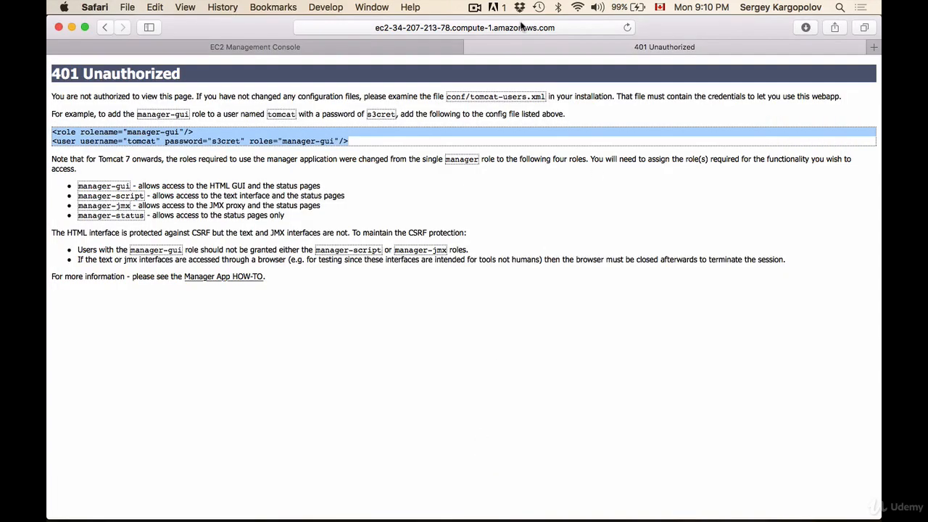
left_click(464, 27)
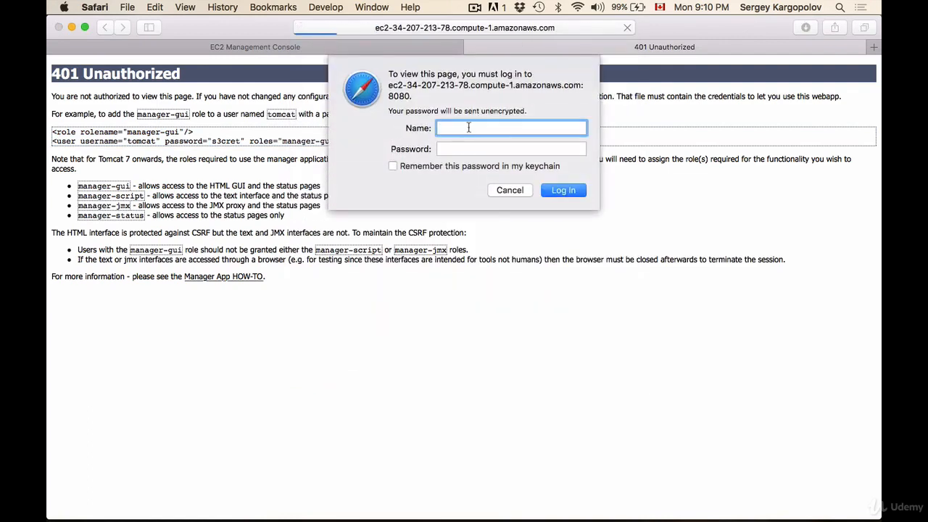
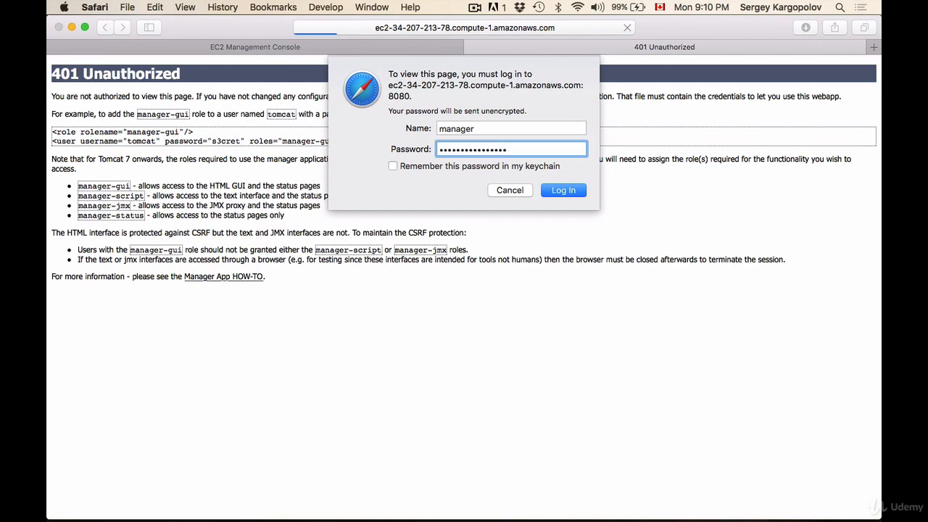
left_click(563, 190)
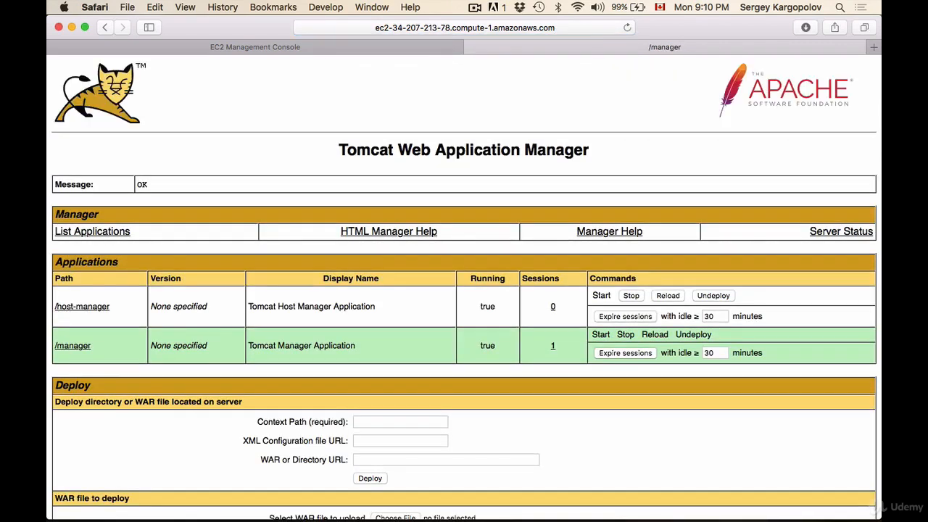
scroll("down", 3)
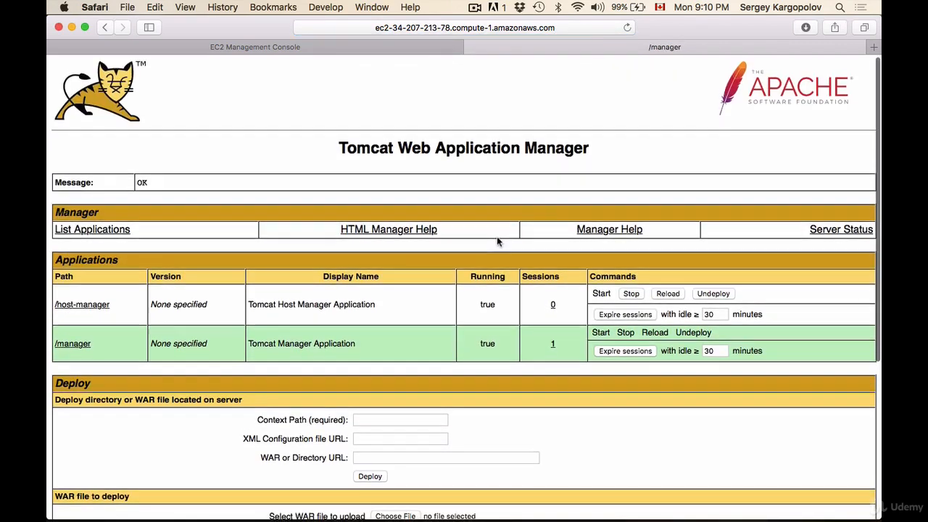
scroll("down", 3)
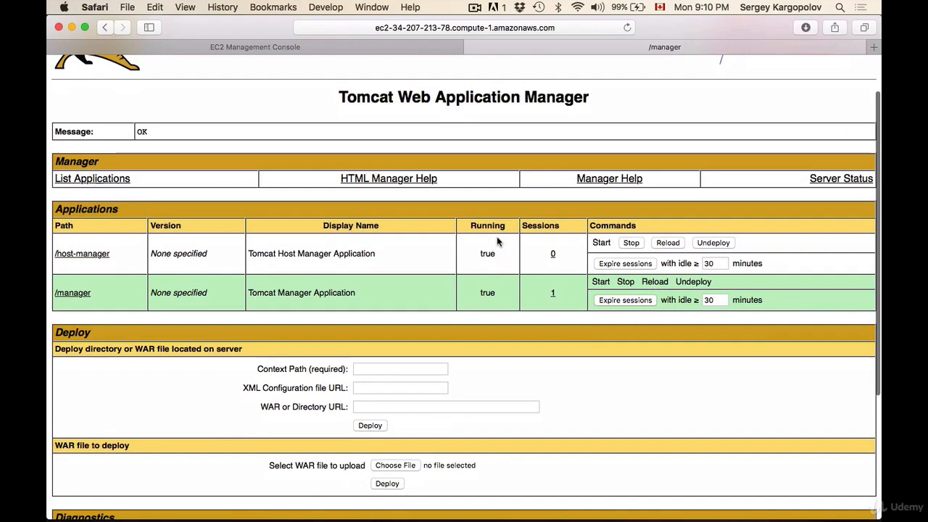
scroll("down", 3)
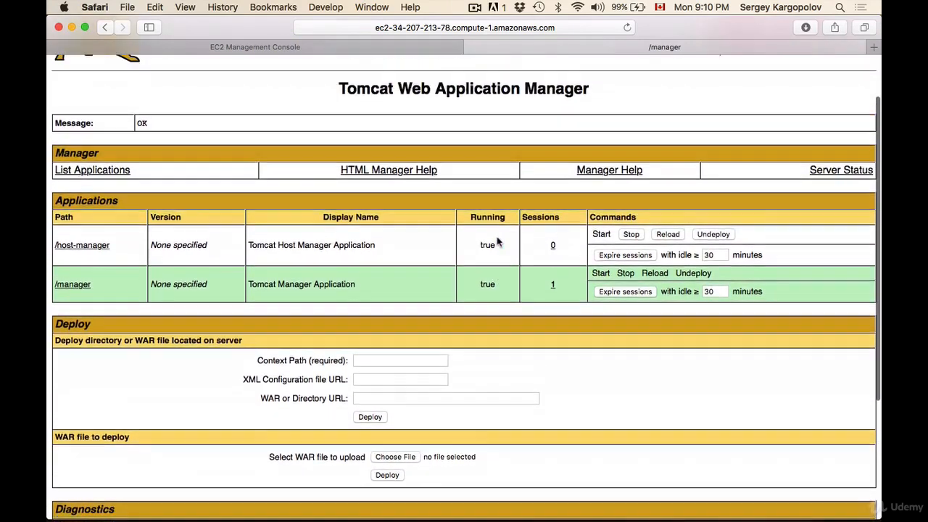